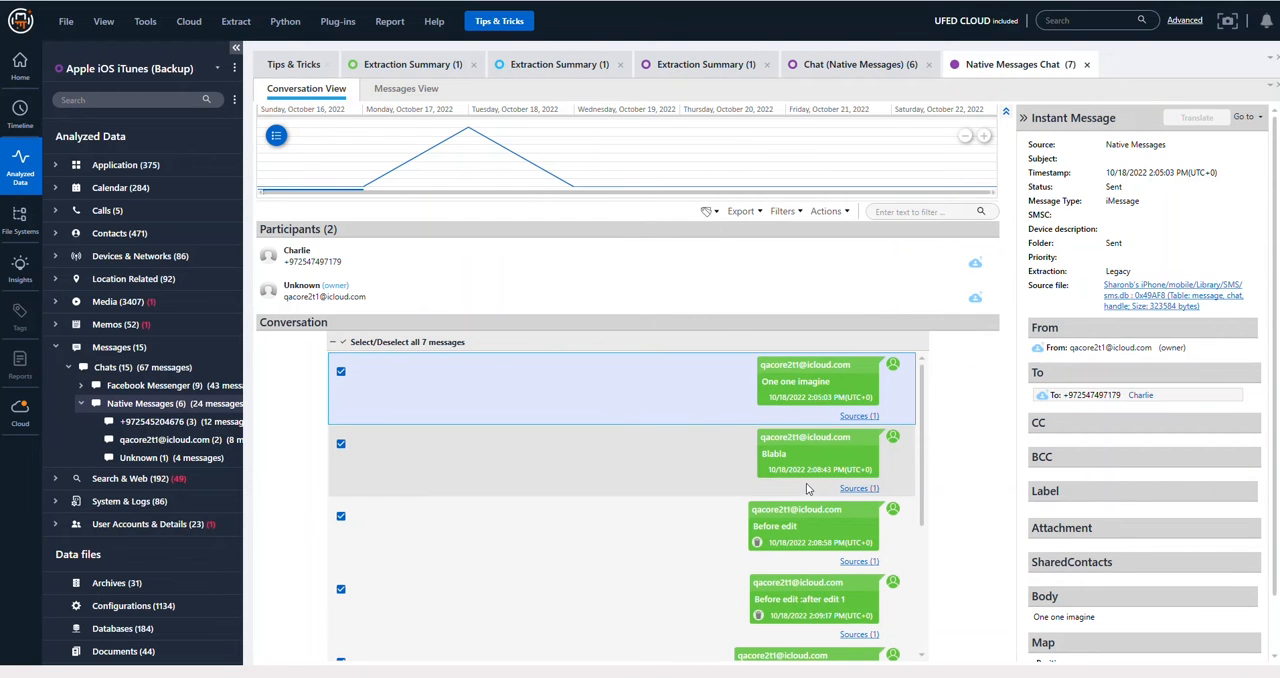
mouse_move(896, 490)
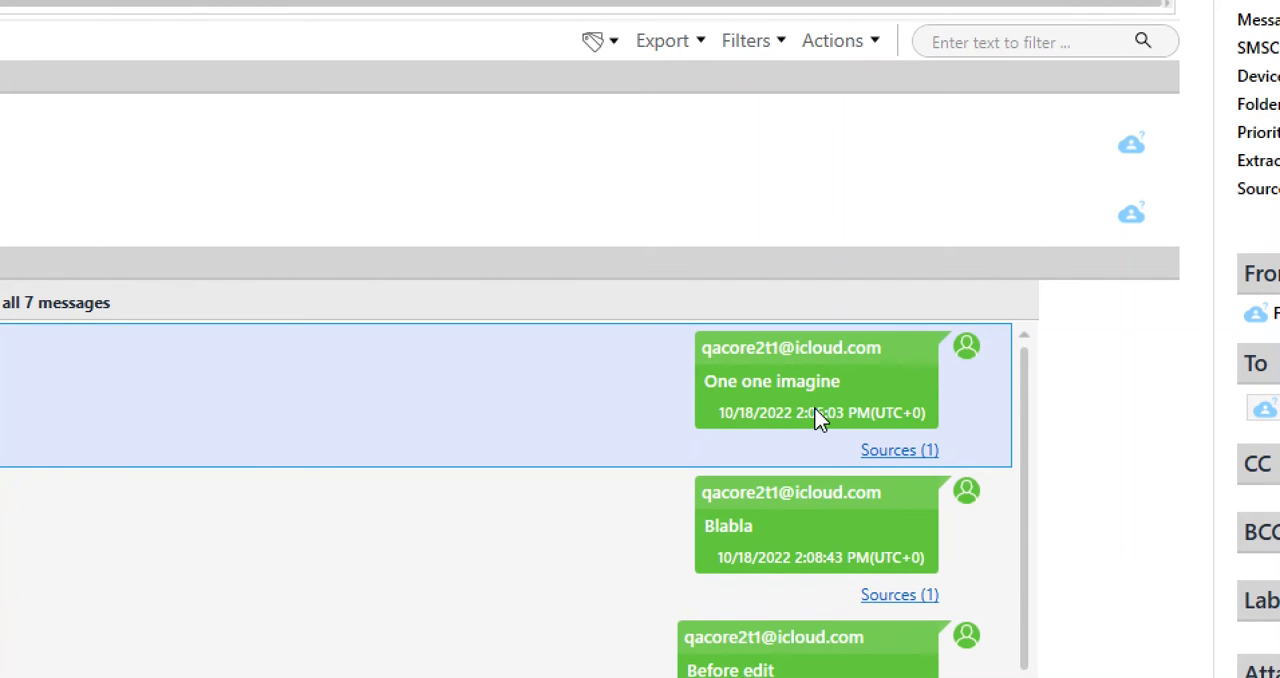
scroll(down, 3)
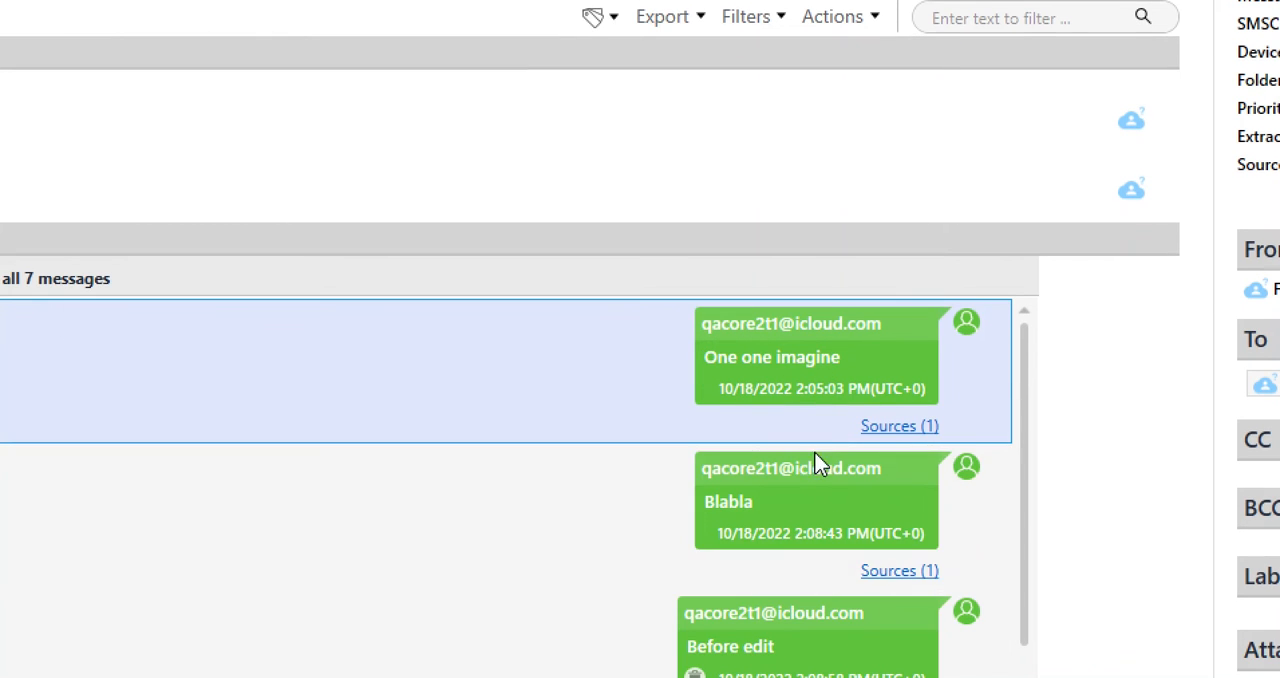
scroll(down, 3)
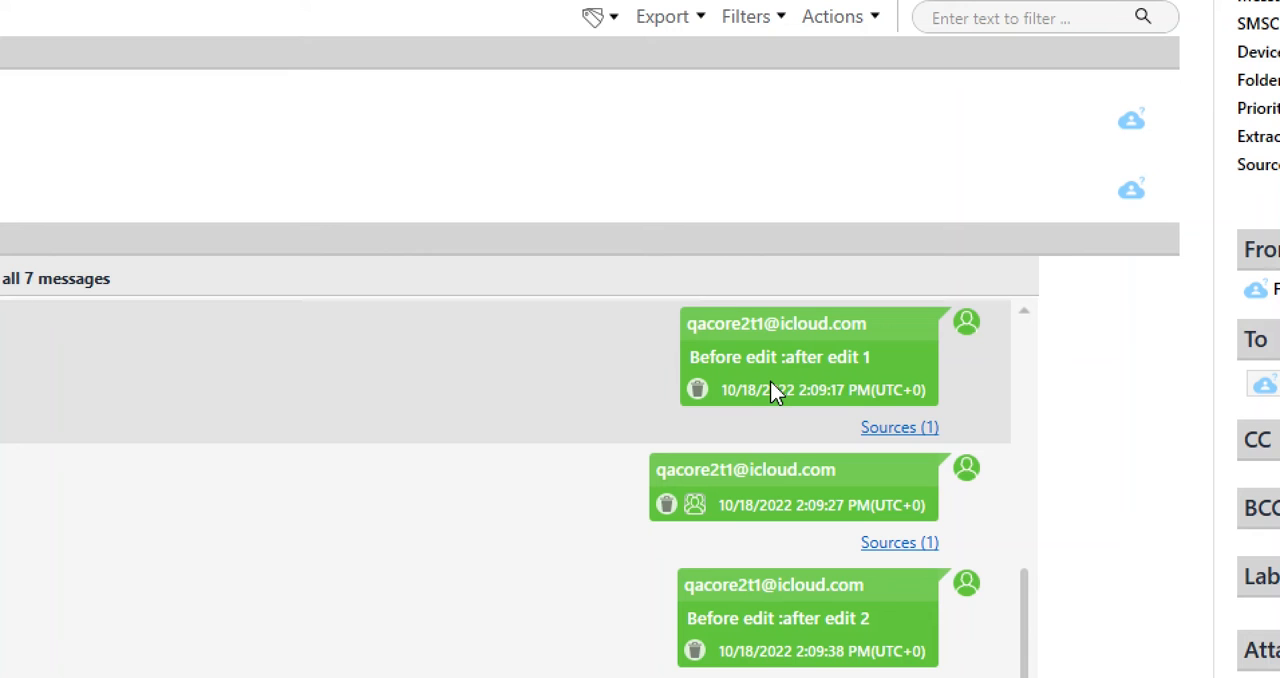
mouse_move(692, 390)
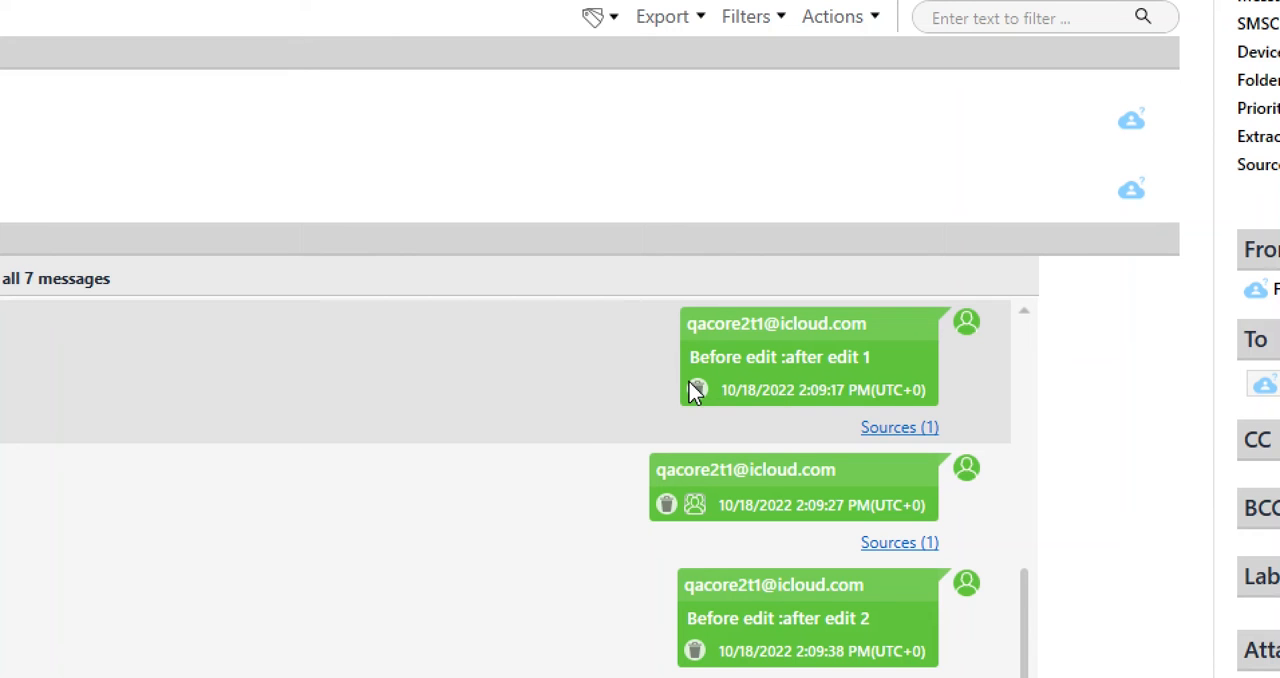
mouse_move(666, 504)
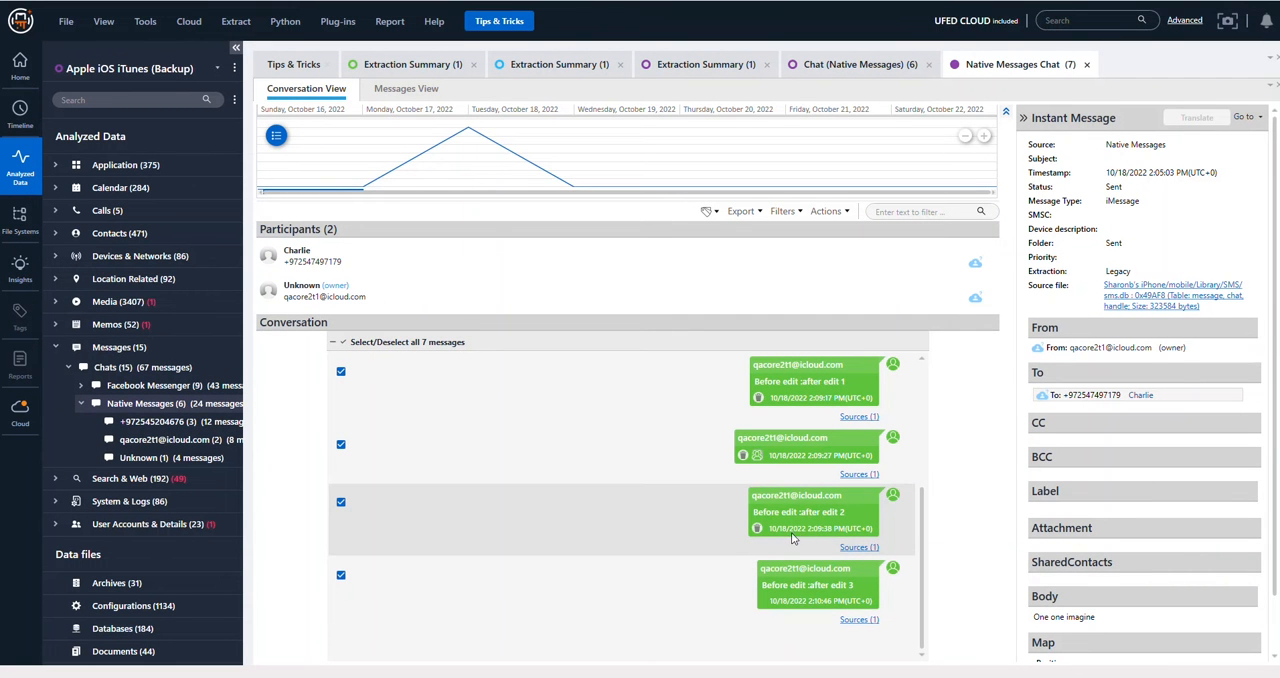
mouse_move(756, 528)
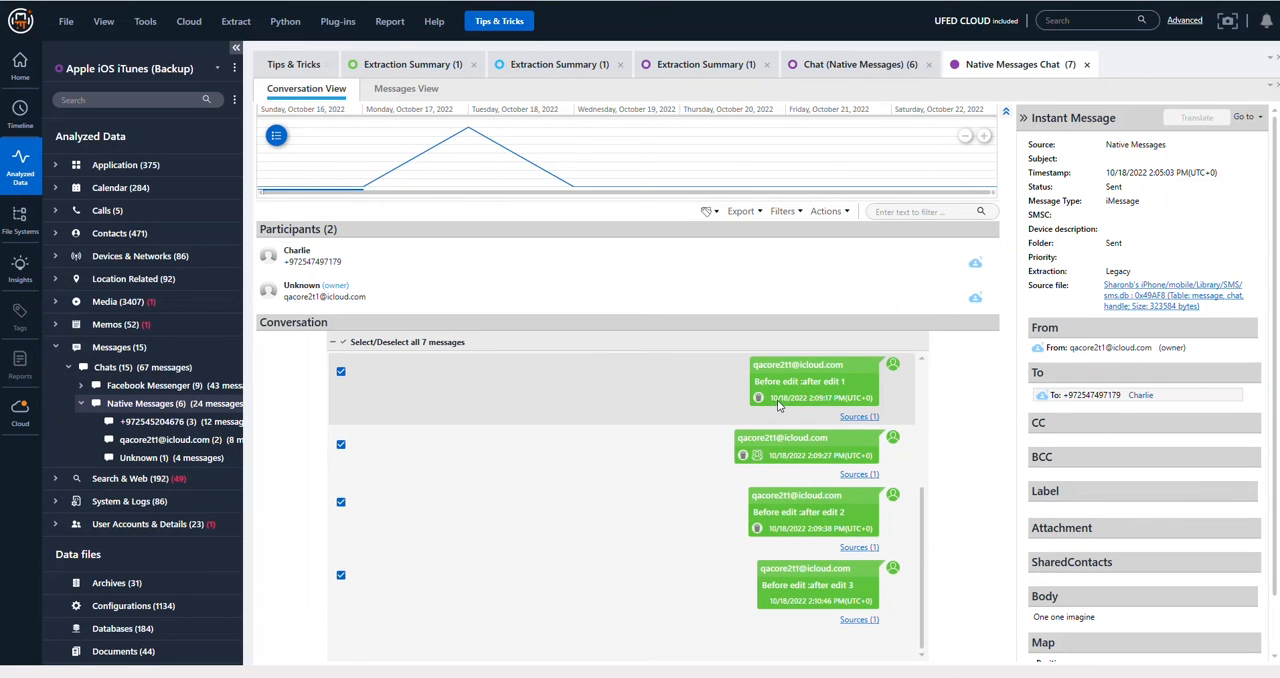
mouse_move(830, 408)
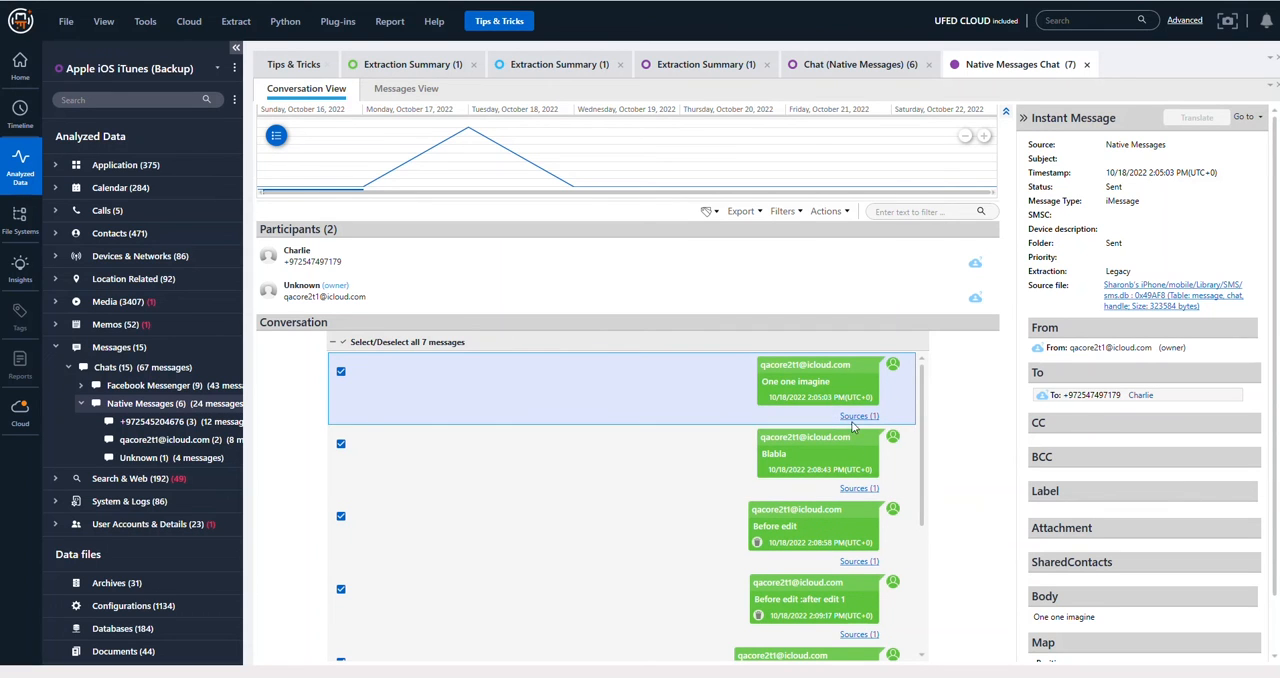
scroll(down, 3)
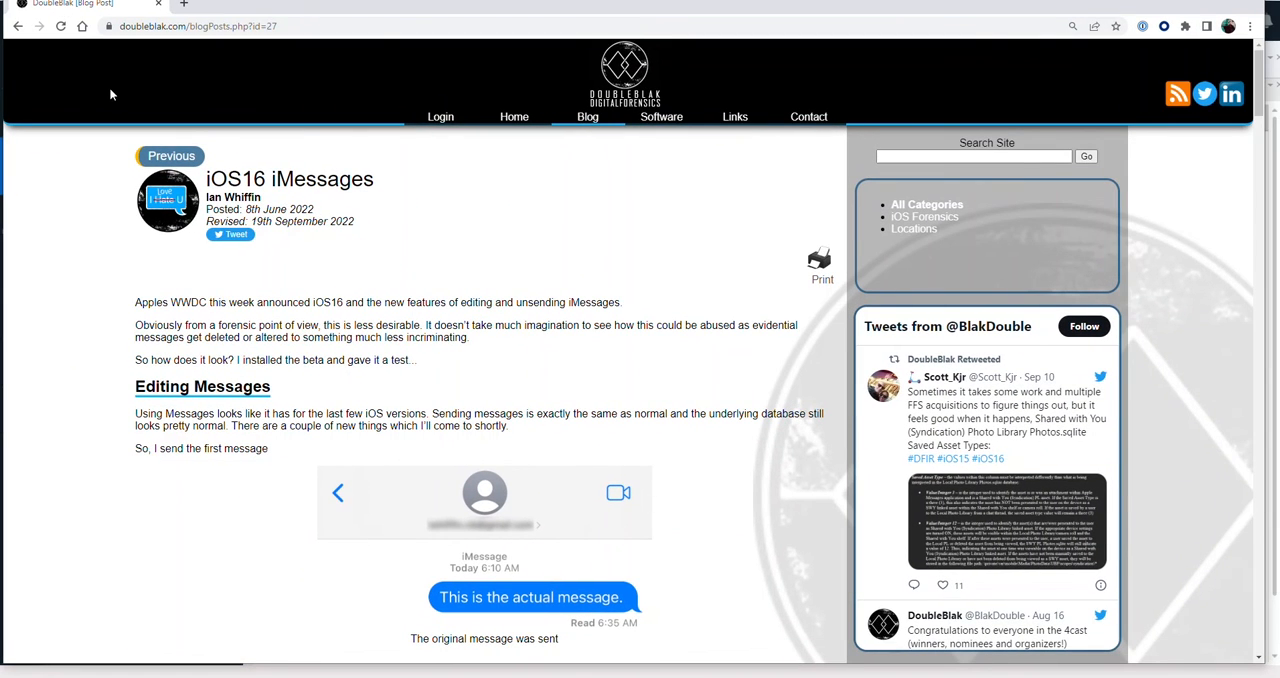
mouse_move(336, 234)
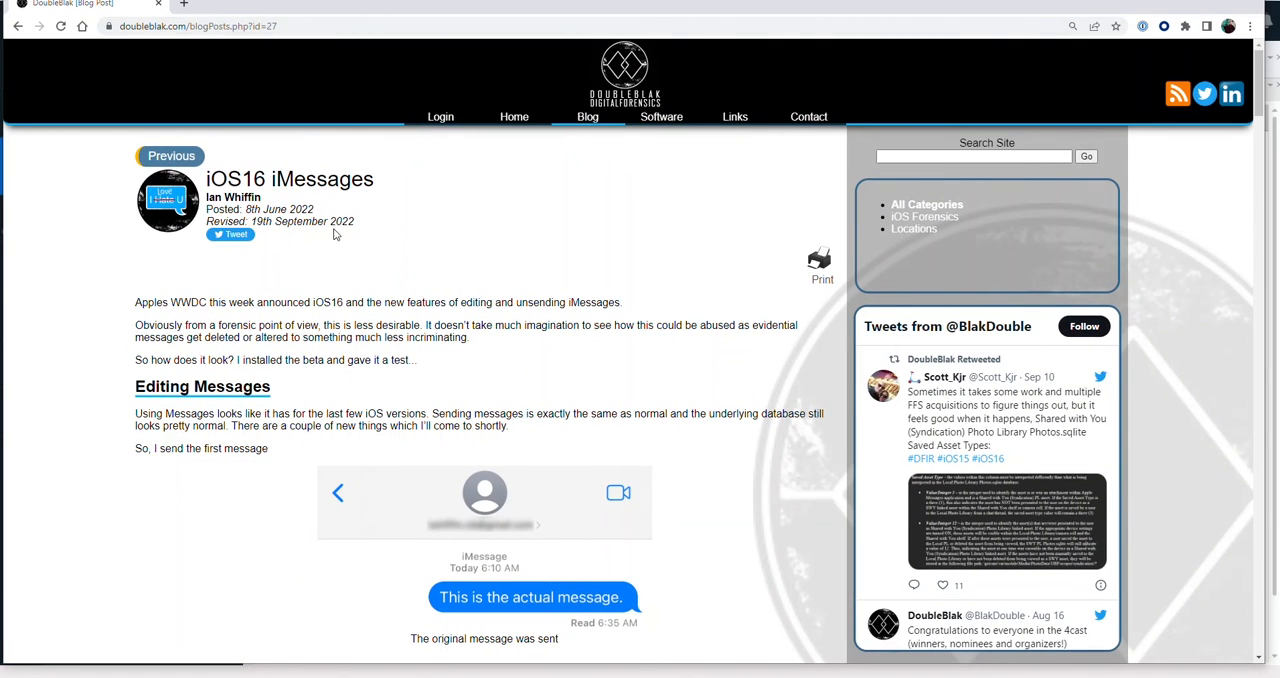
mouse_move(382, 276)
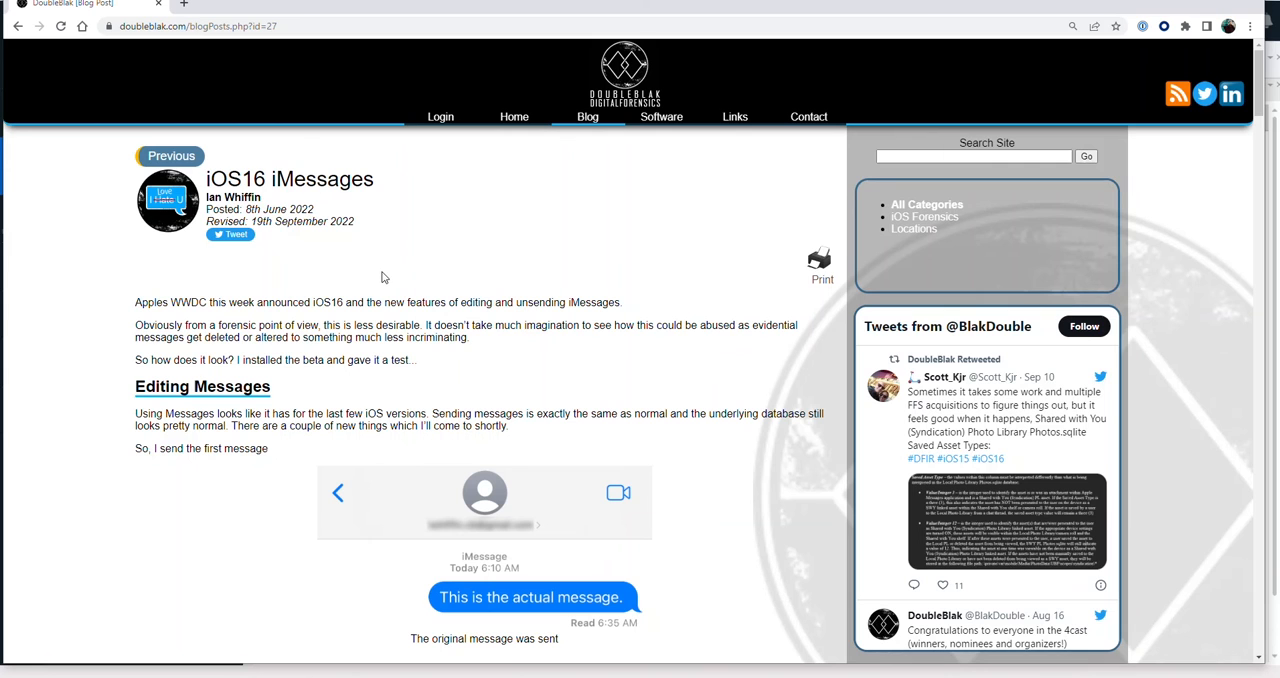
mouse_move(372, 268)
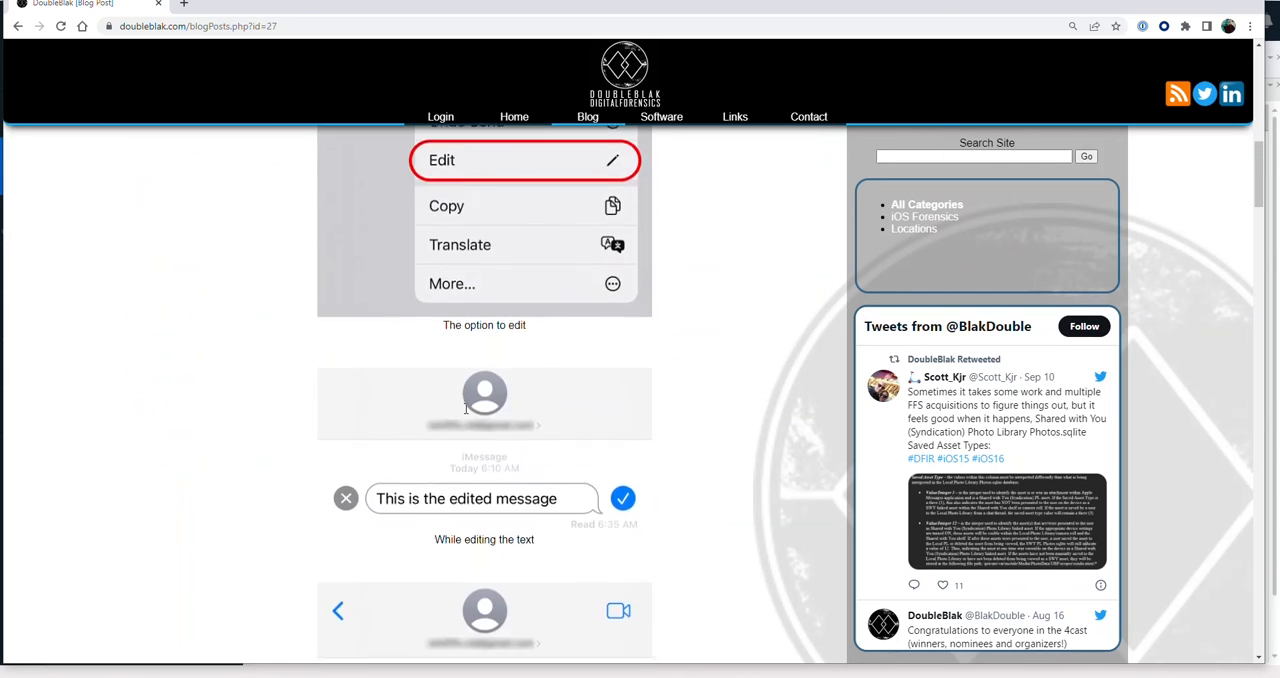
scroll(down, 3)
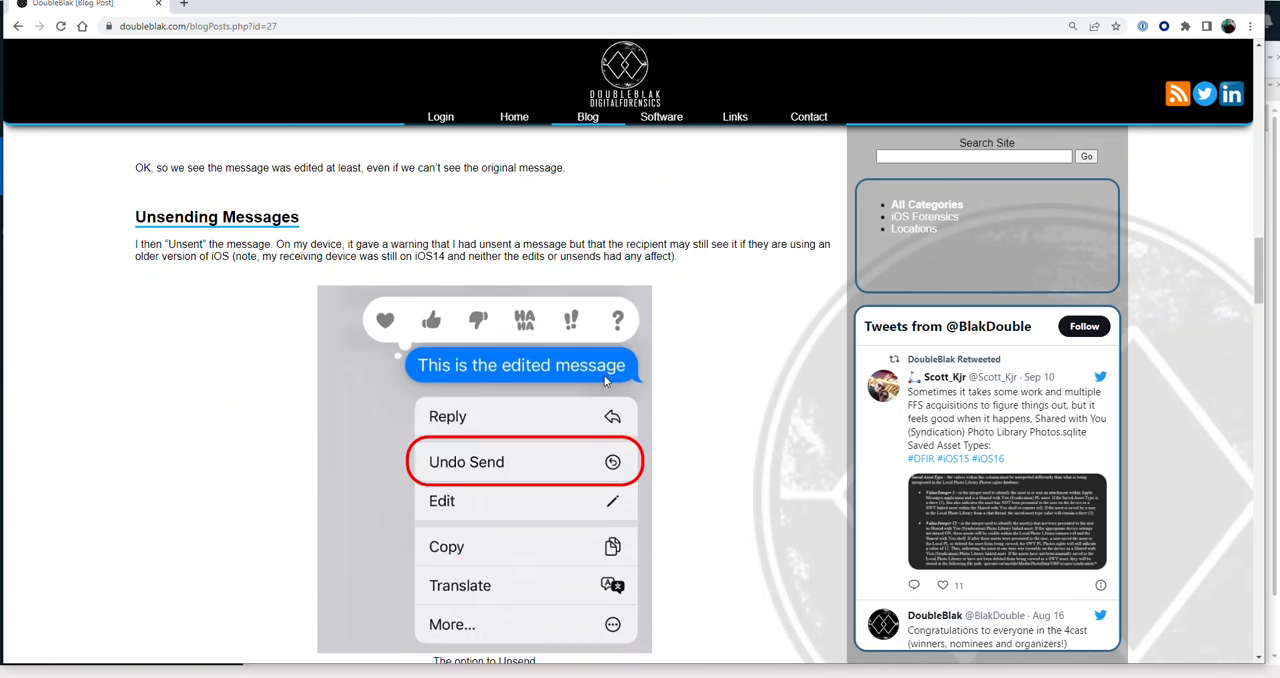
scroll(down, 3)
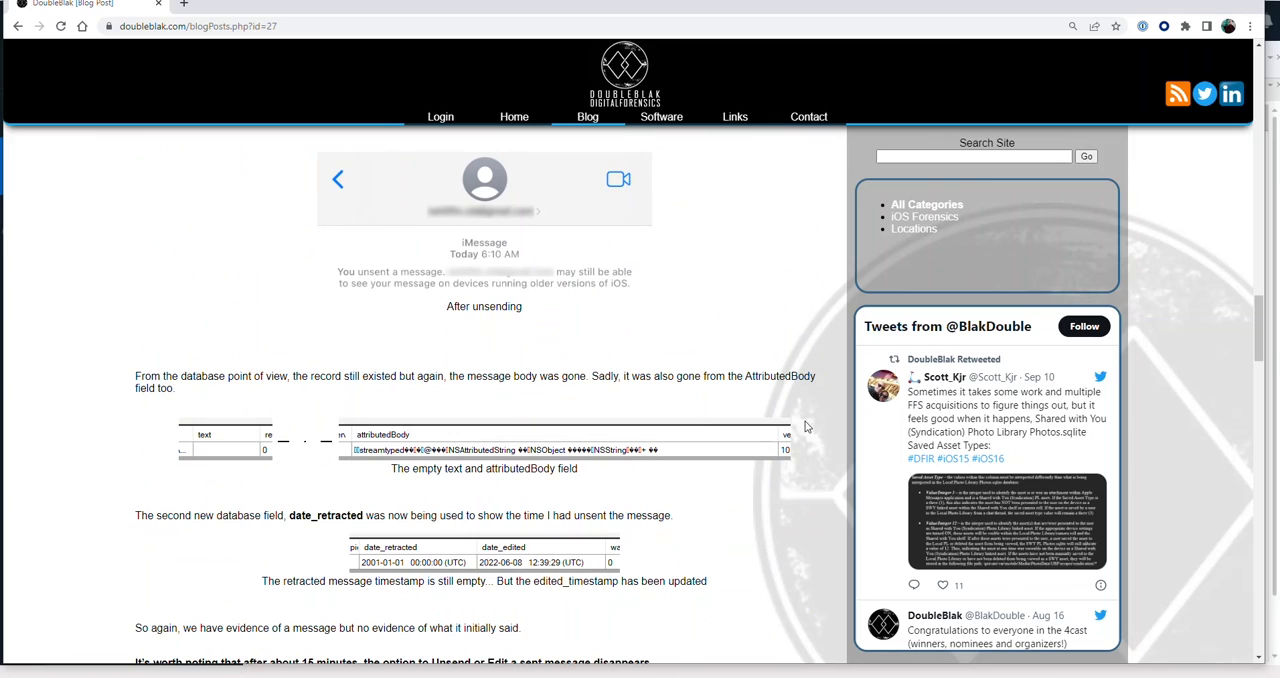